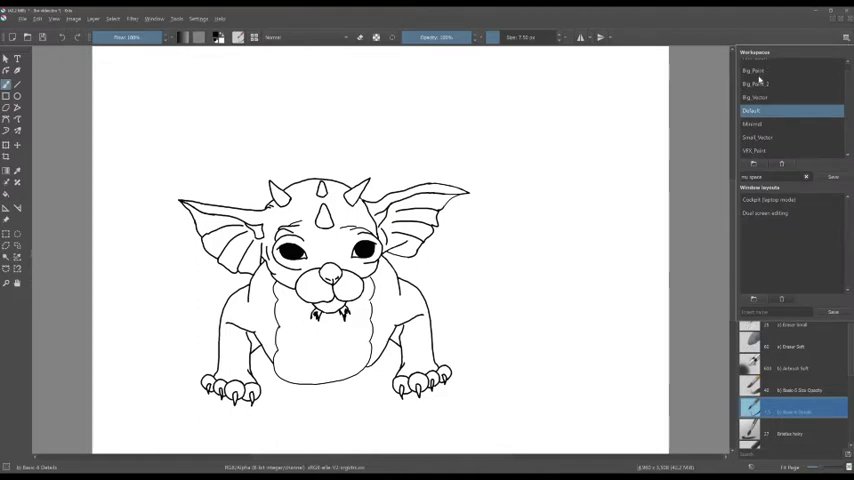
# Switch the window to the Animation workspace from the workspace switcher
pyautogui.click(754, 70)
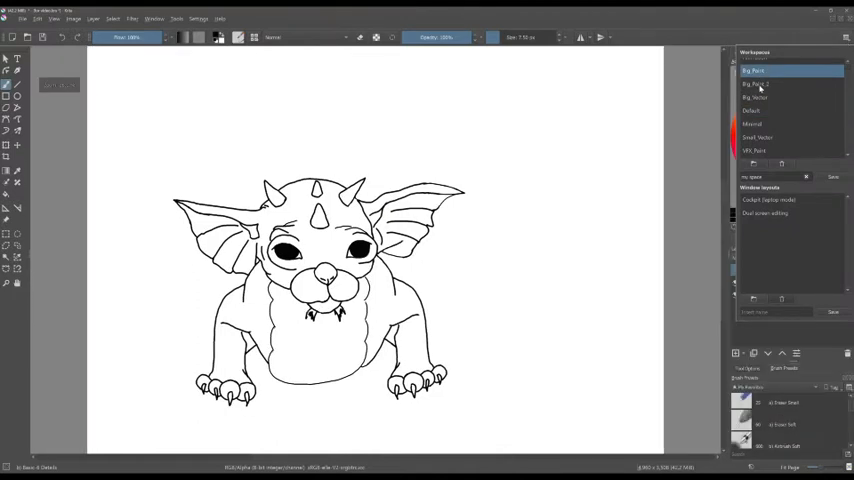
pyautogui.click(752, 110)
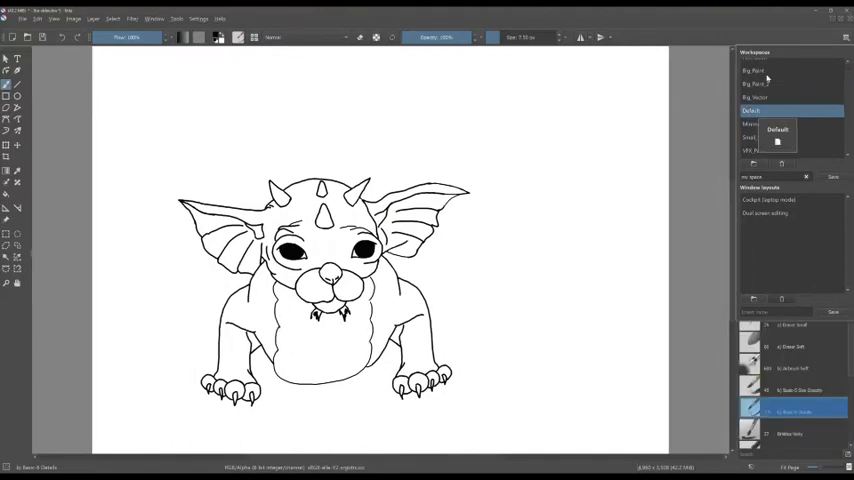
pyautogui.click(756, 64)
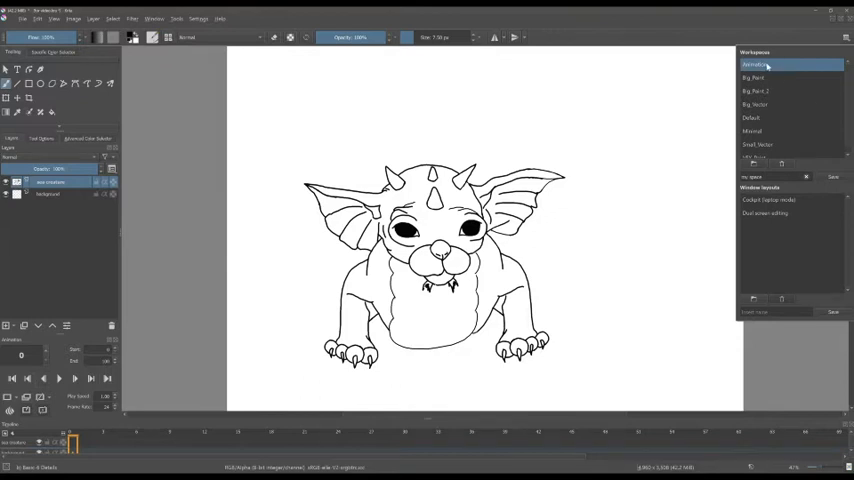
pyautogui.moveTo(752, 118)
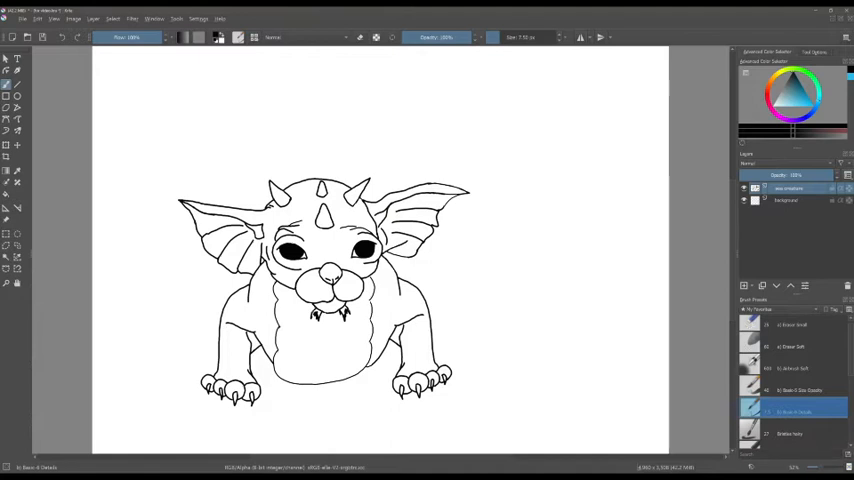
pyautogui.moveTo(732, 280)
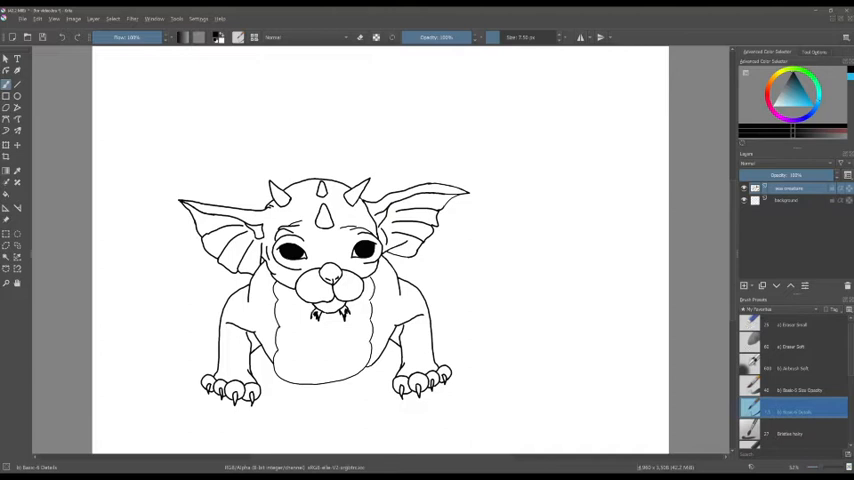
pyautogui.moveTo(732, 236)
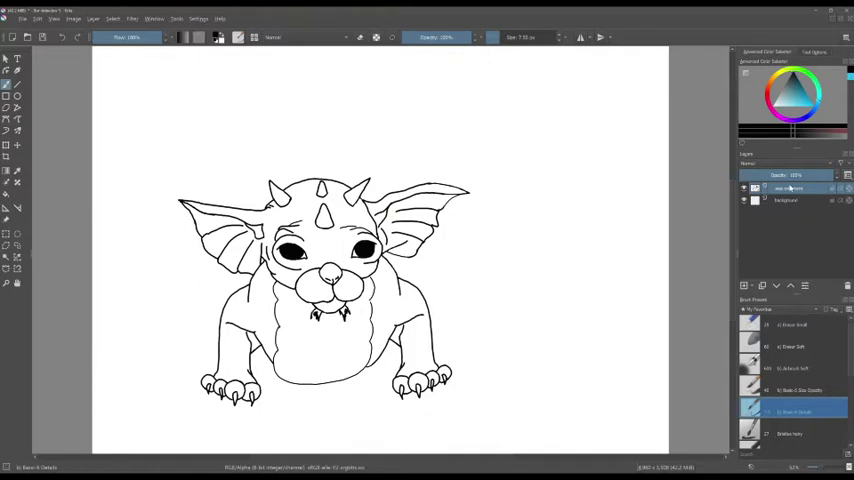
pyautogui.moveTo(784, 230)
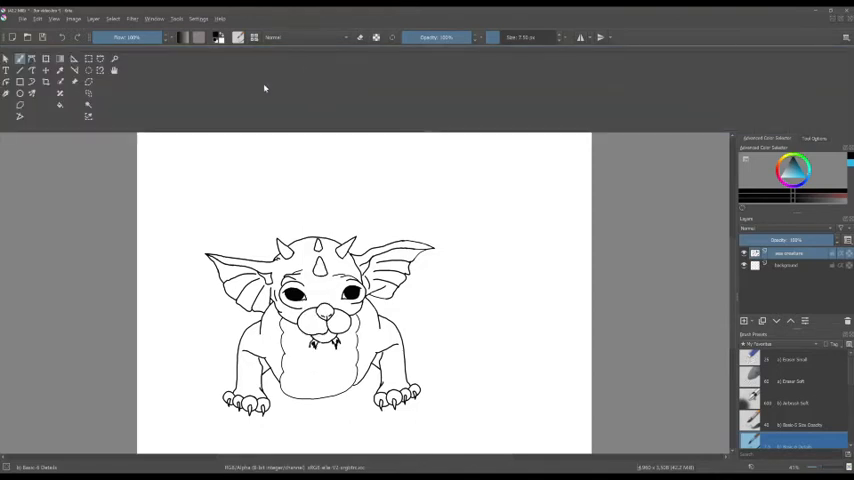
pyautogui.moveTo(244, 98)
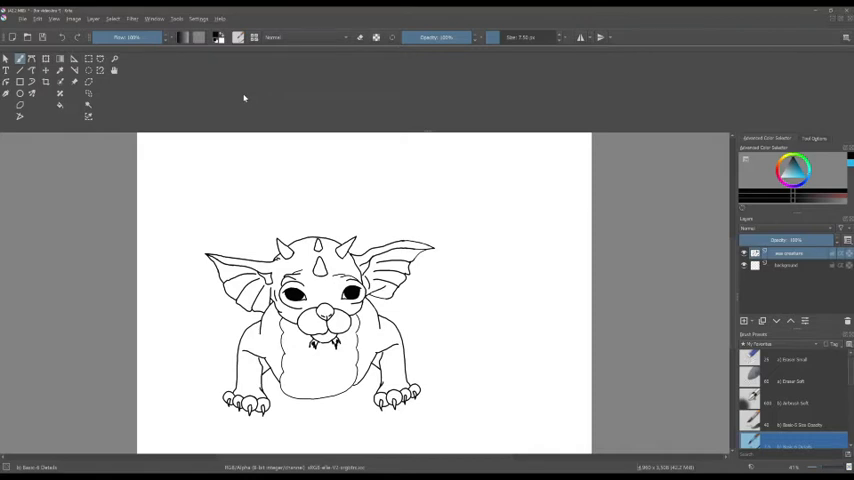
pyautogui.moveTo(356, 120)
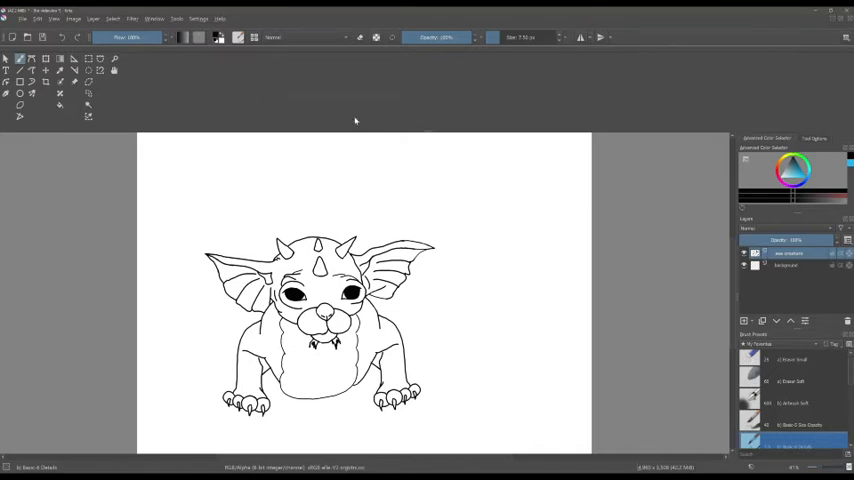
pyautogui.moveTo(128, 56)
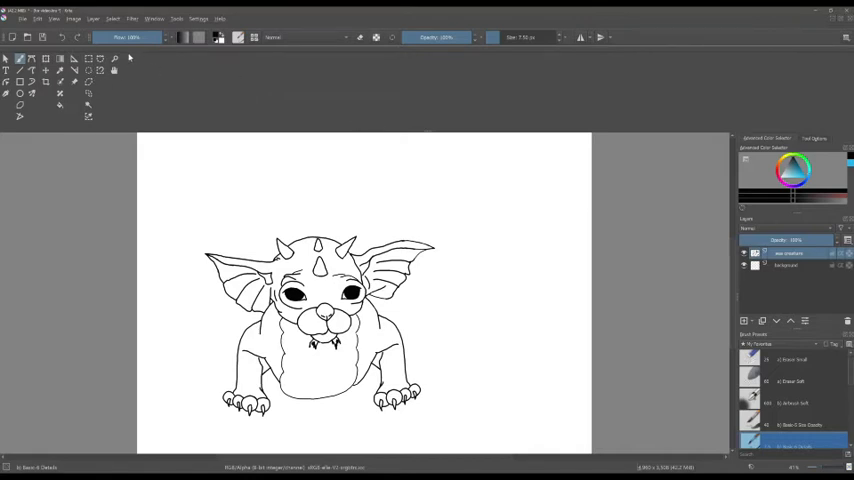
pyautogui.moveTo(386, 130)
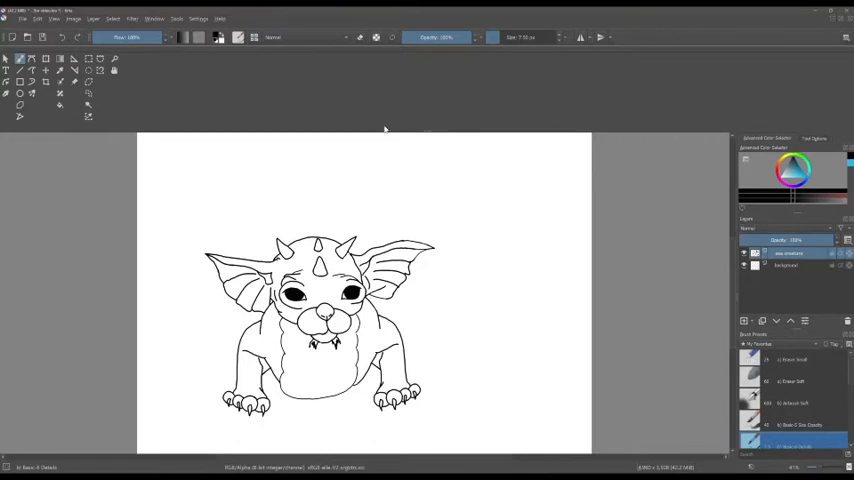
pyautogui.moveTo(384, 128)
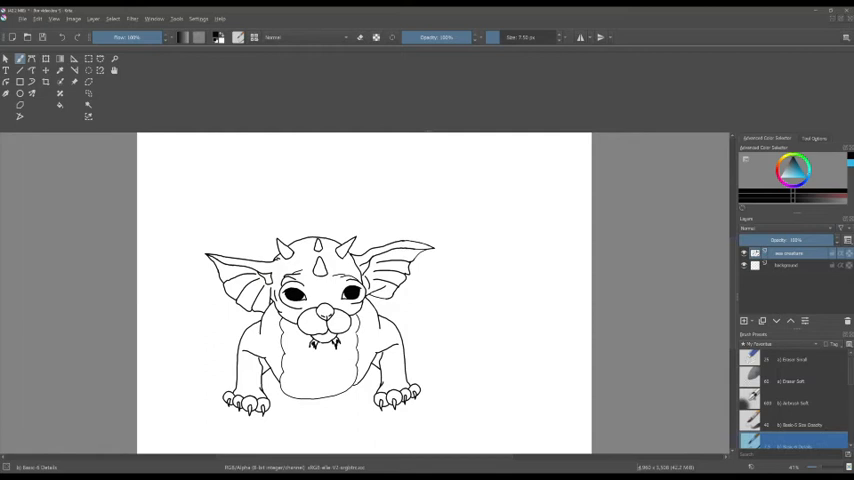
pyautogui.moveTo(432, 132)
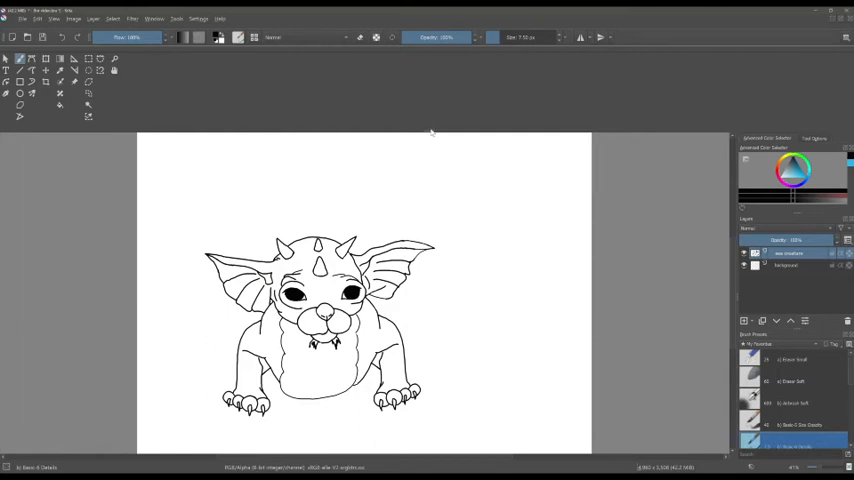
pyautogui.moveTo(428, 130)
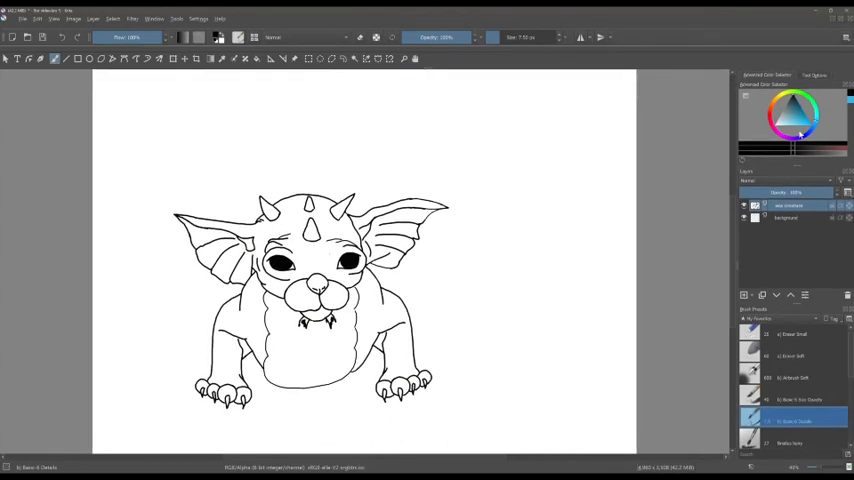
# Enable an extra docker from the Settings Dockers list
pyautogui.click(812, 74)
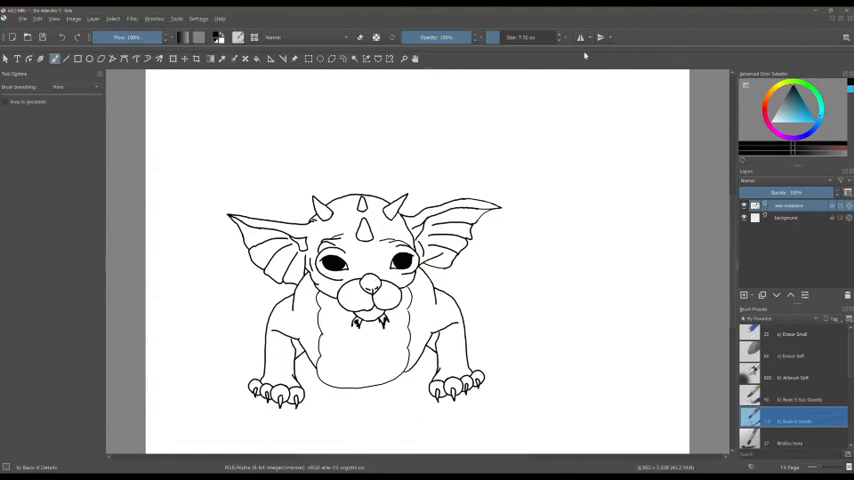
pyautogui.moveTo(516, 68)
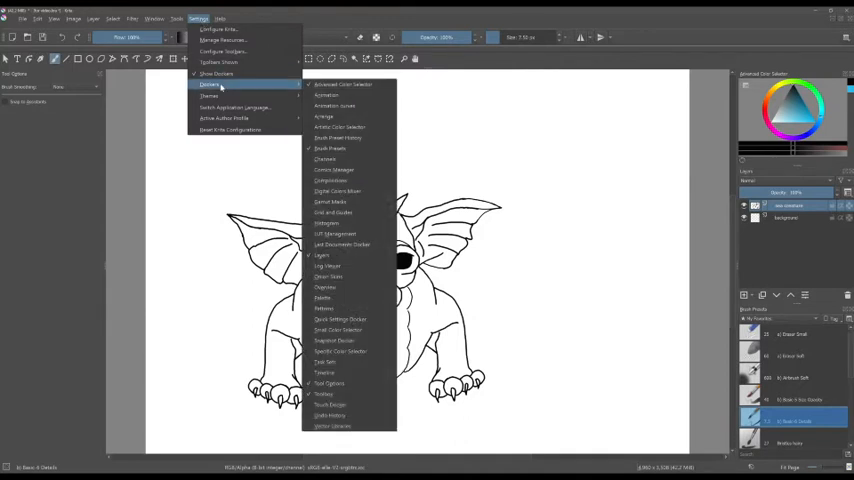
pyautogui.moveTo(324, 288)
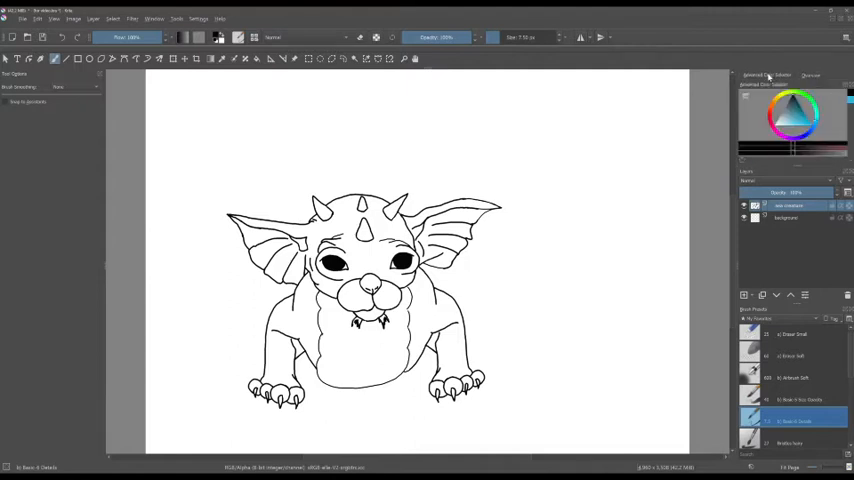
# Add the Overview docker tabbed beside the colour selector
pyautogui.click(810, 76)
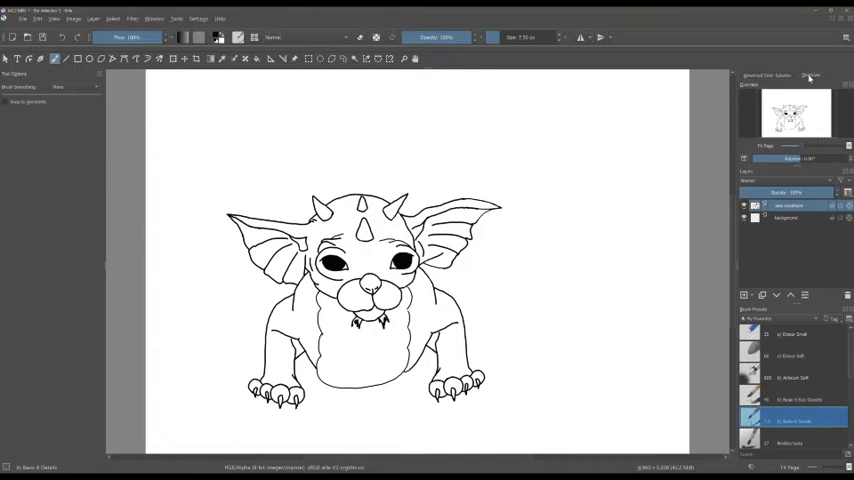
pyautogui.moveTo(772, 80)
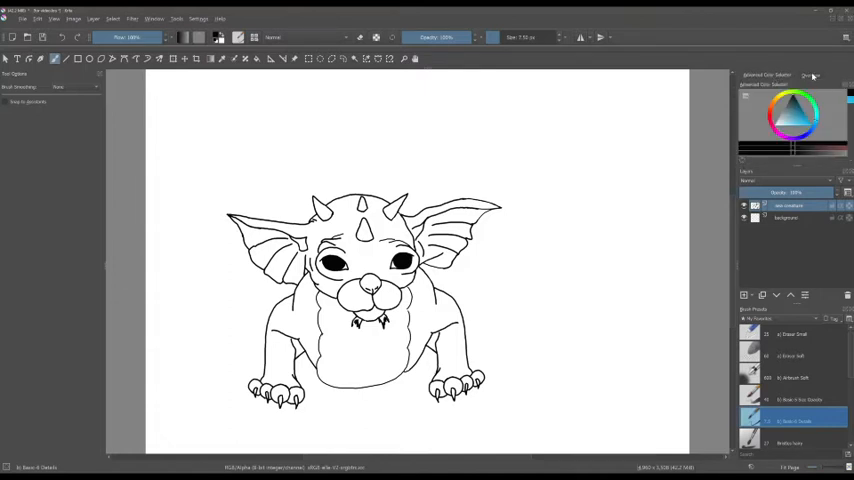
pyautogui.click(810, 76)
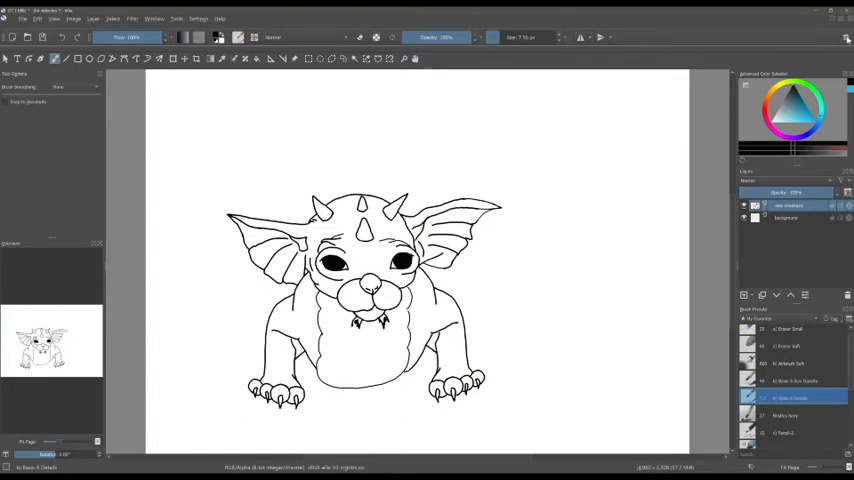
pyautogui.moveTo(848, 36)
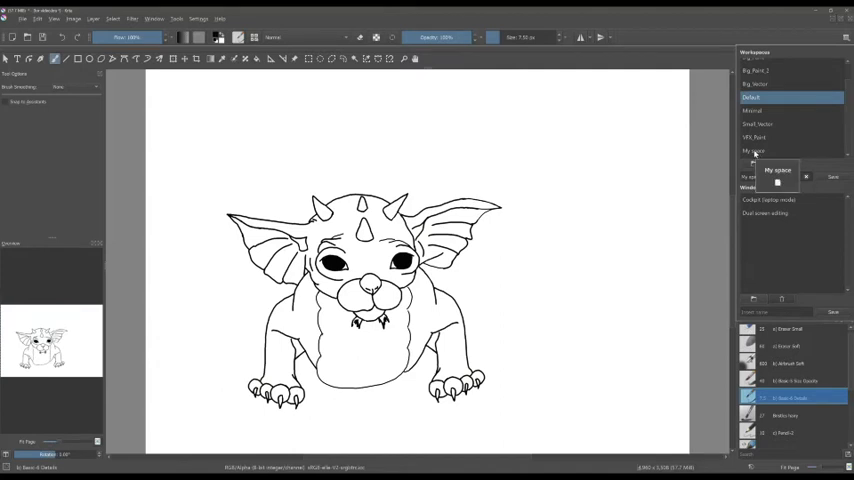
# Save the current docker layout as a new named workspace
pyautogui.click(780, 152)
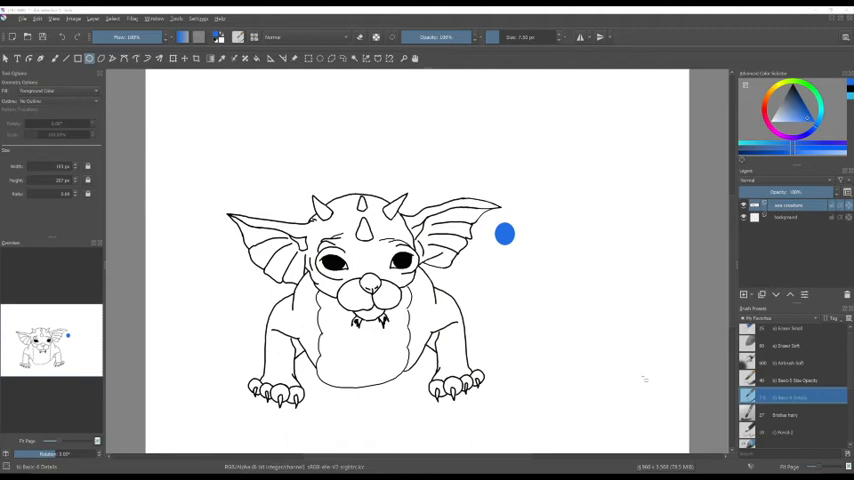
# Create a text box near the top-left of the page with the Text tool
pyautogui.click(16, 58)
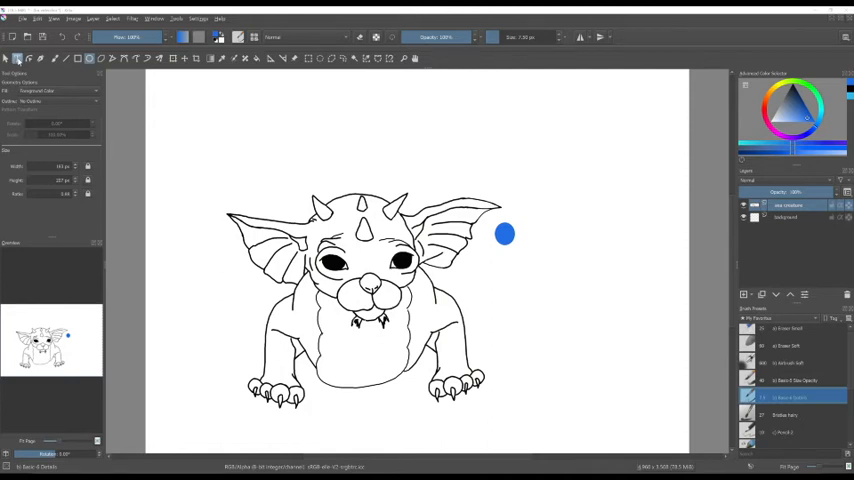
pyautogui.click(16, 58)
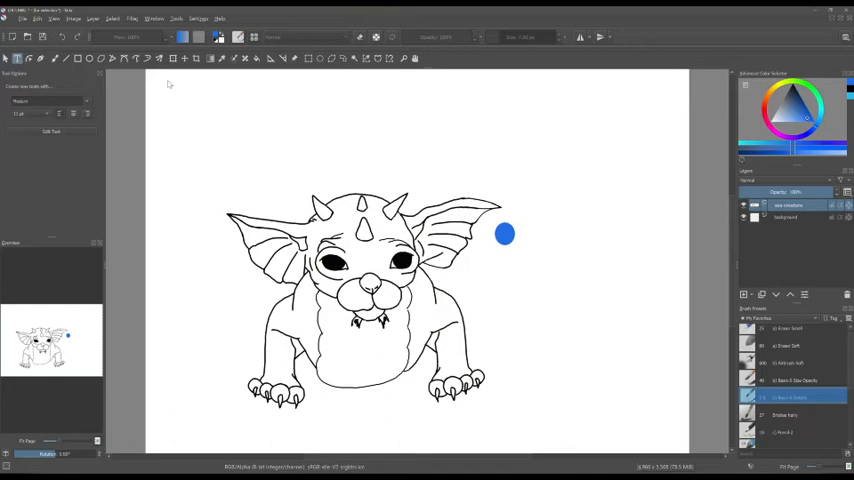
pyautogui.moveTo(170, 84); pyautogui.dragTo(598, 176)
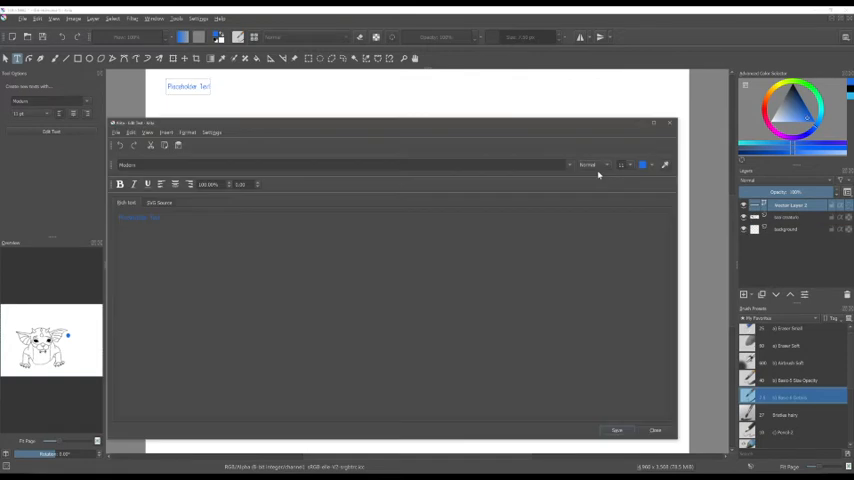
pyautogui.moveTo(584, 200)
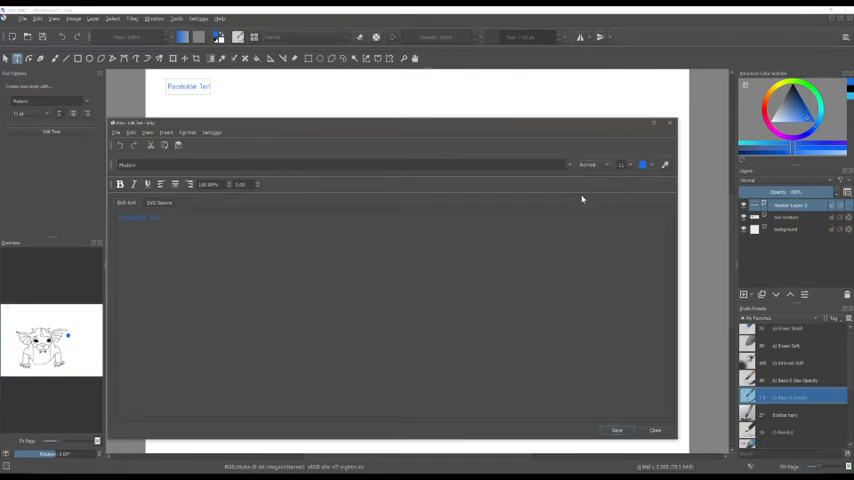
pyautogui.moveTo(572, 190)
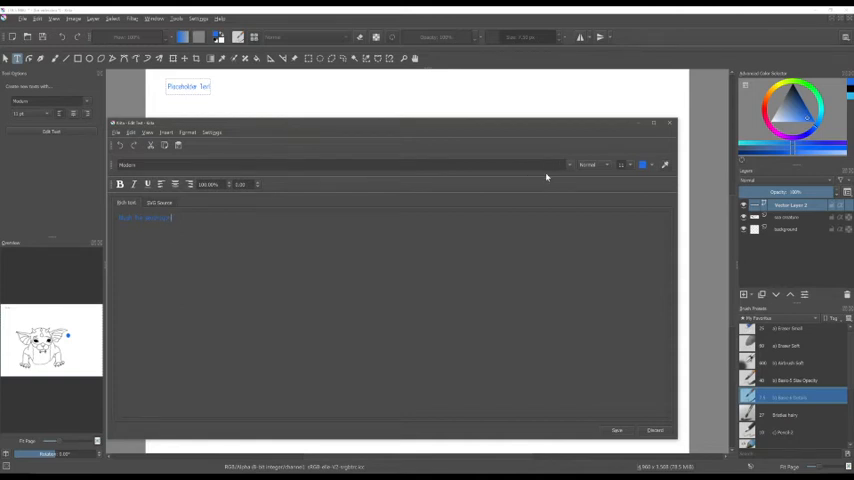
# Set the caption in Cooper Black at a larger size
pyautogui.click(344, 164)
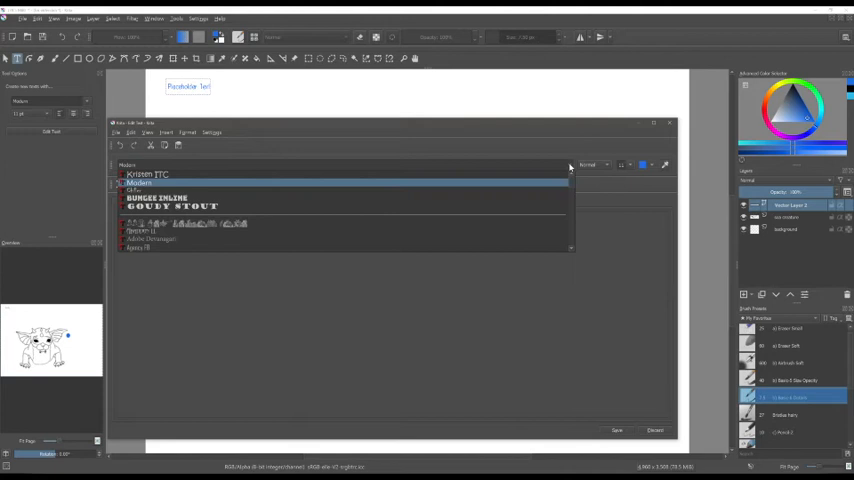
pyautogui.scroll(-3)
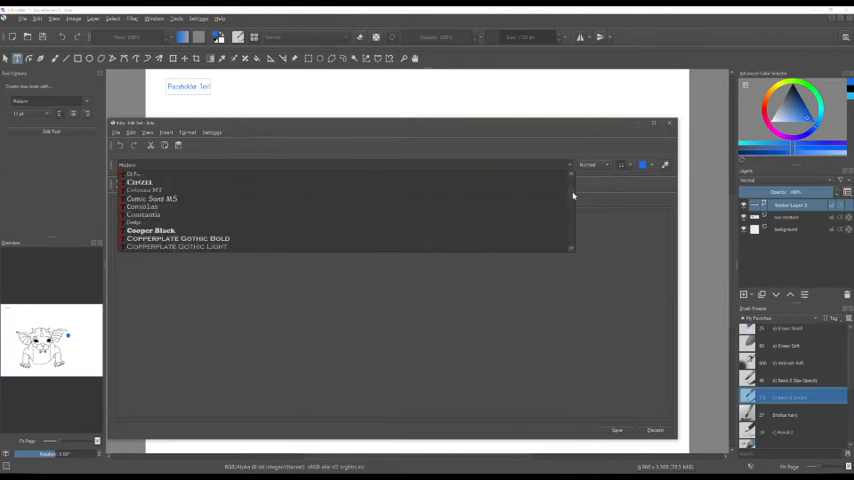
pyautogui.click(150, 230)
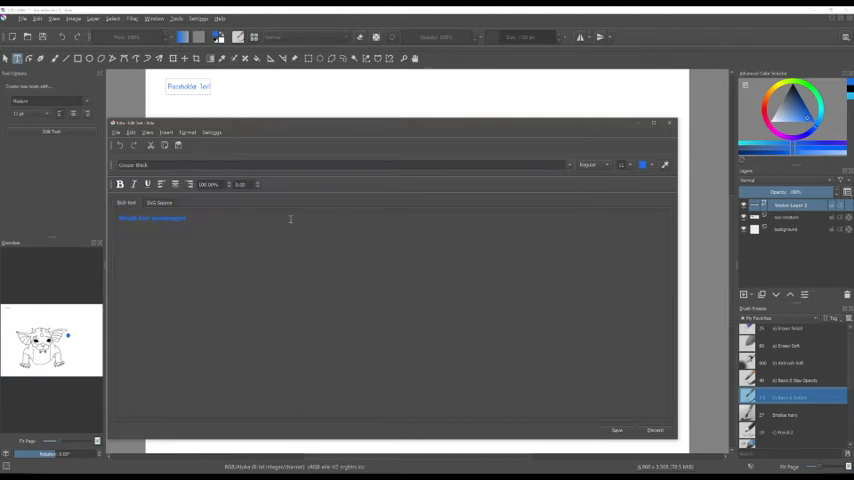
pyautogui.click(632, 164)
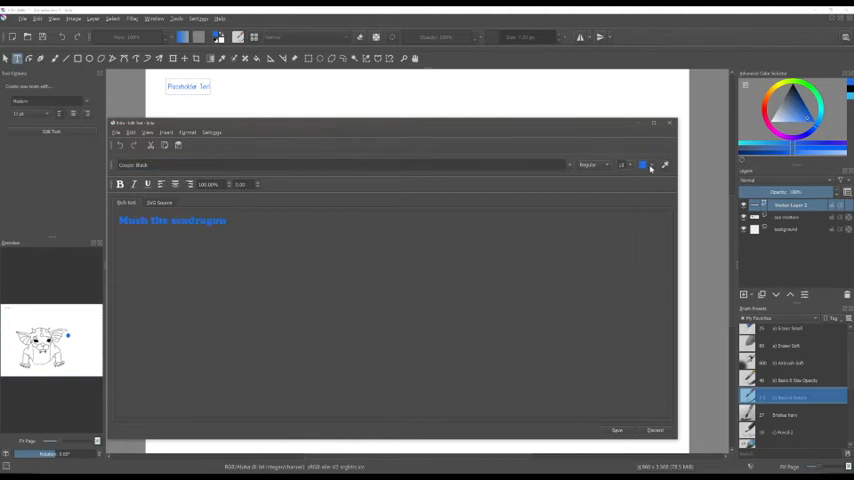
# Recolour the caption orange, then another colour from the text palette
pyautogui.click(644, 164)
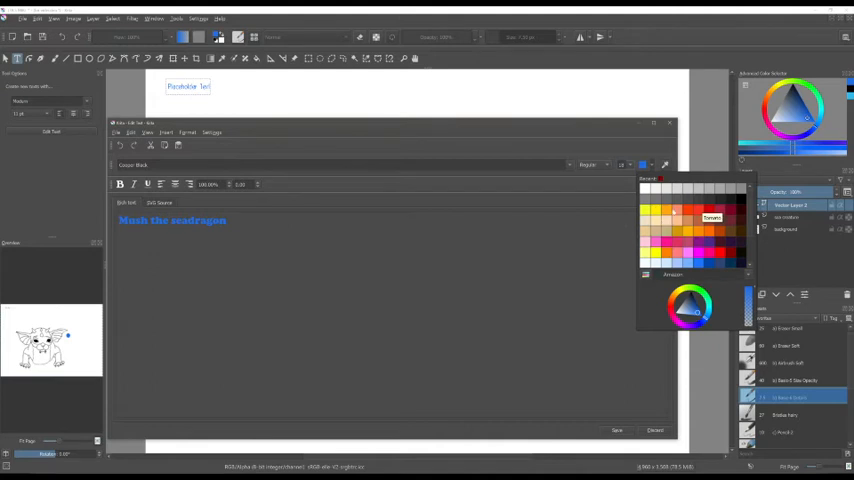
pyautogui.click(712, 216)
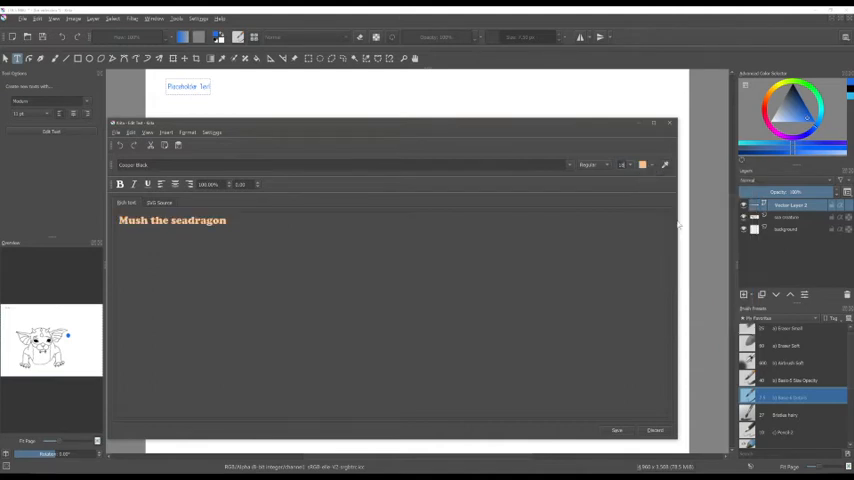
pyautogui.click(644, 164)
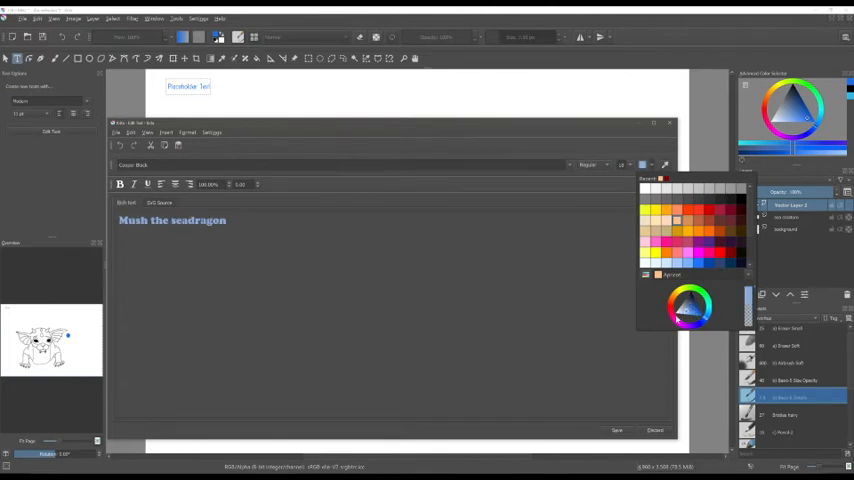
pyautogui.click(690, 308)
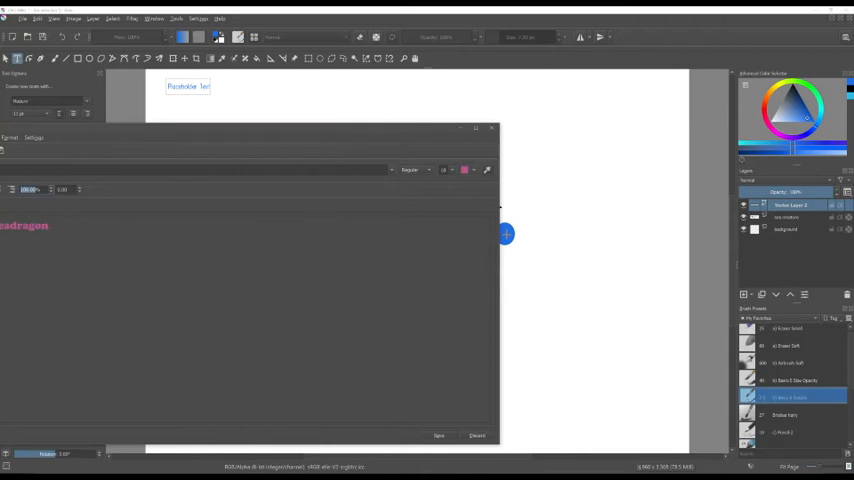
pyautogui.moveTo(392, 120)
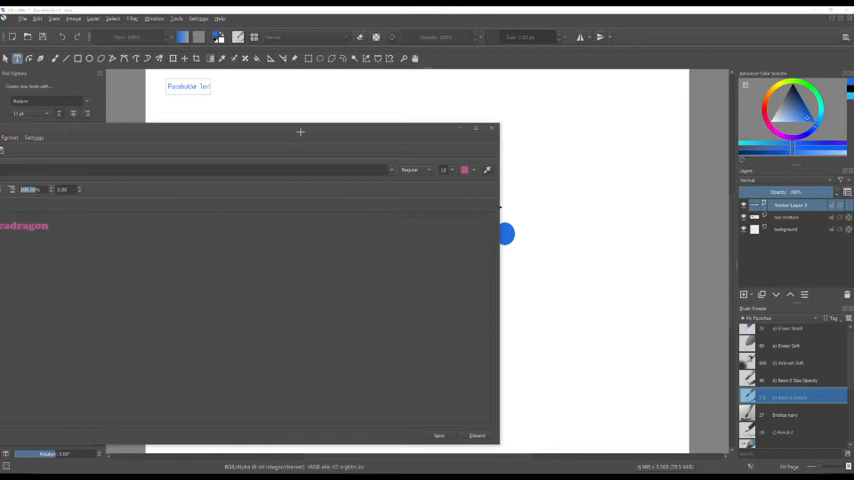
# Set the caption colour back to blue
pyautogui.click(464, 168)
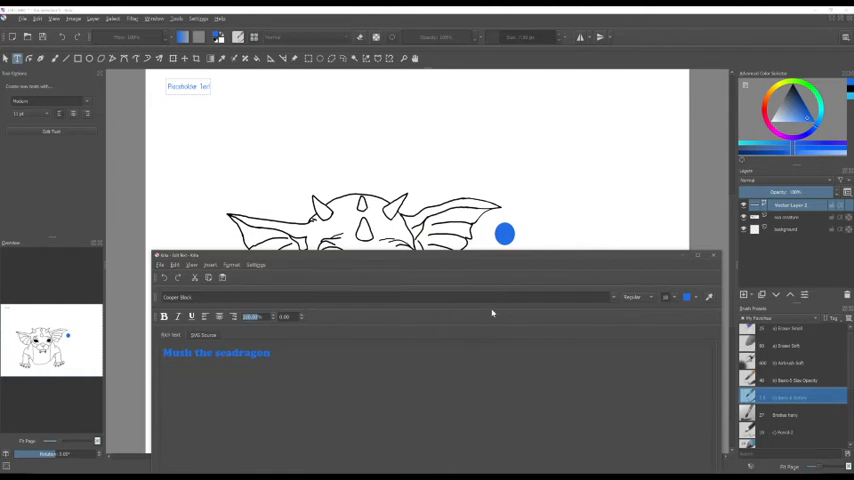
pyautogui.moveTo(424, 348)
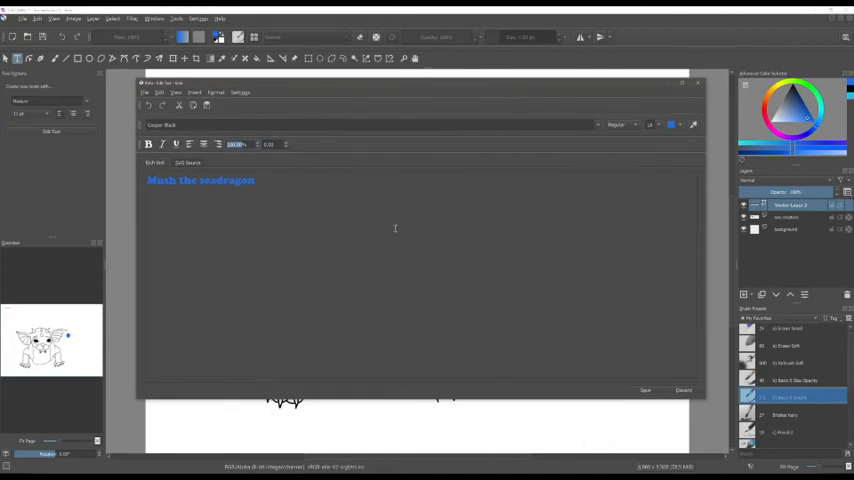
# Try the alignment buttons and leave the caption centred
pyautogui.click(148, 144)
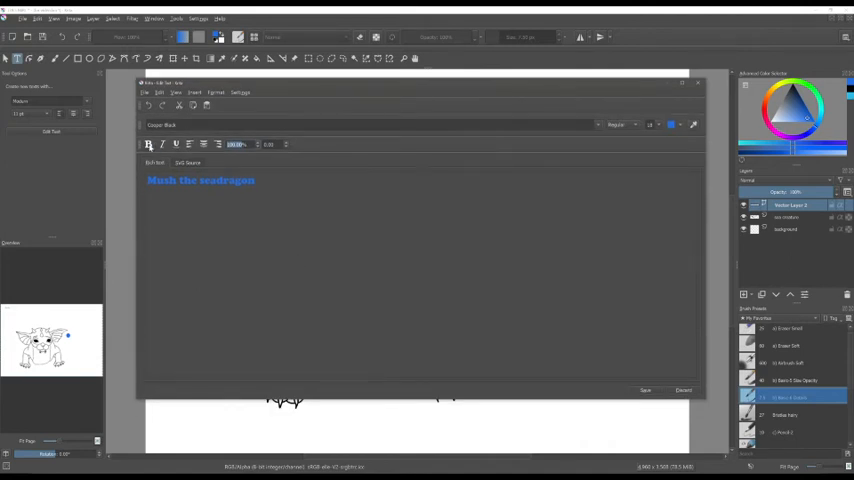
pyautogui.click(148, 144)
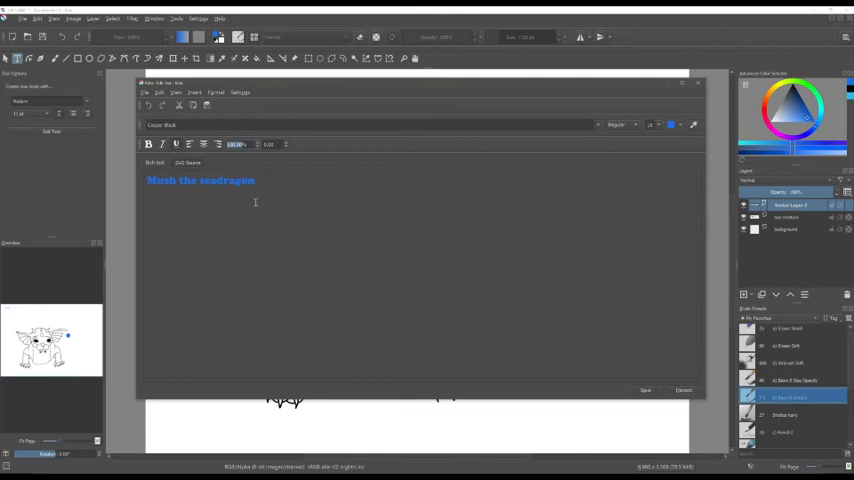
pyautogui.click(216, 144)
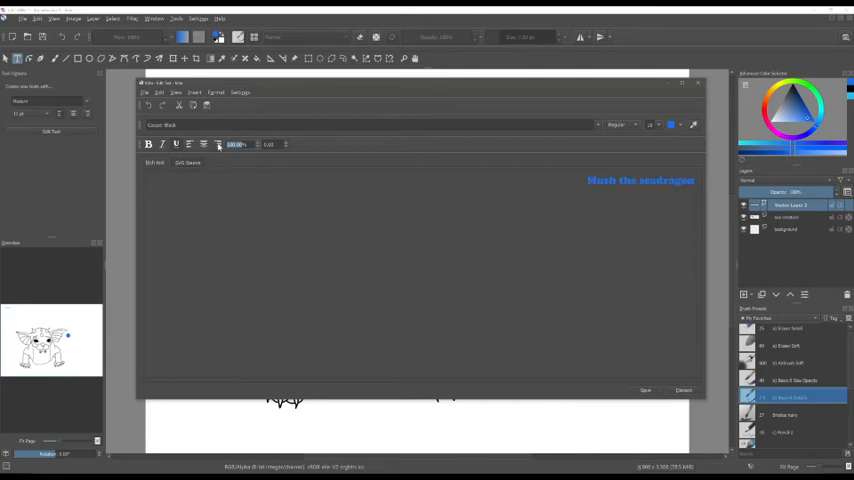
pyautogui.click(204, 144)
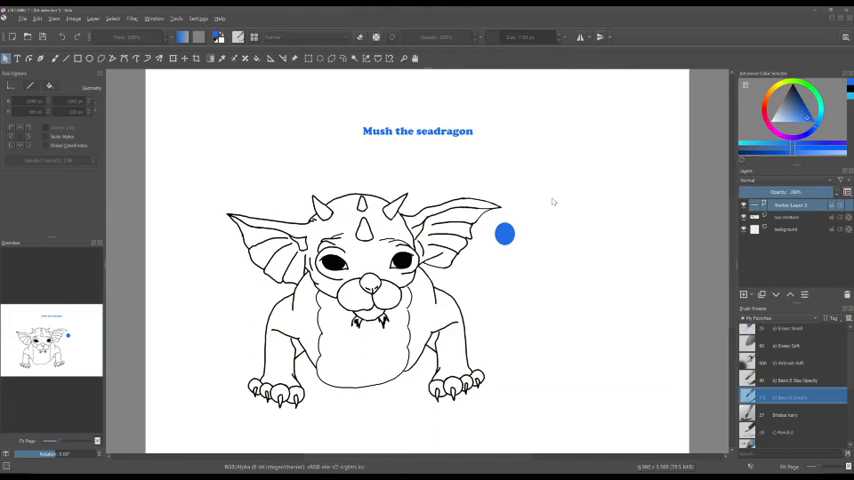
pyautogui.moveTo(598, 224)
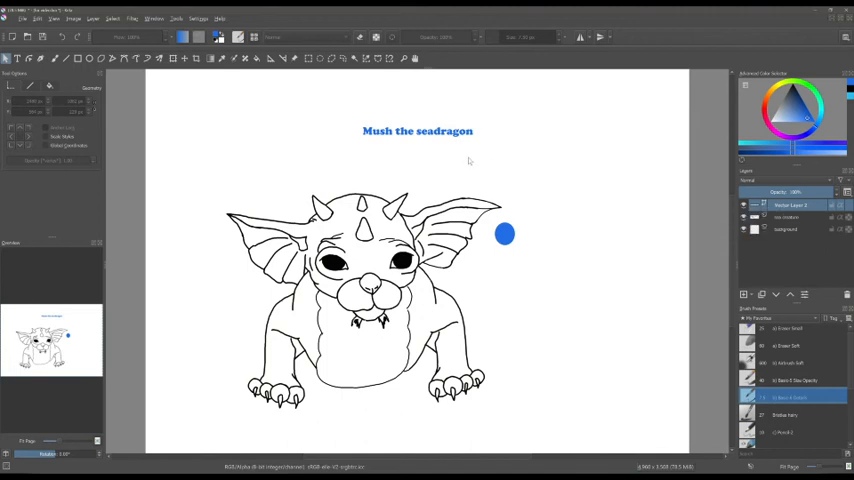
pyautogui.click(16, 60)
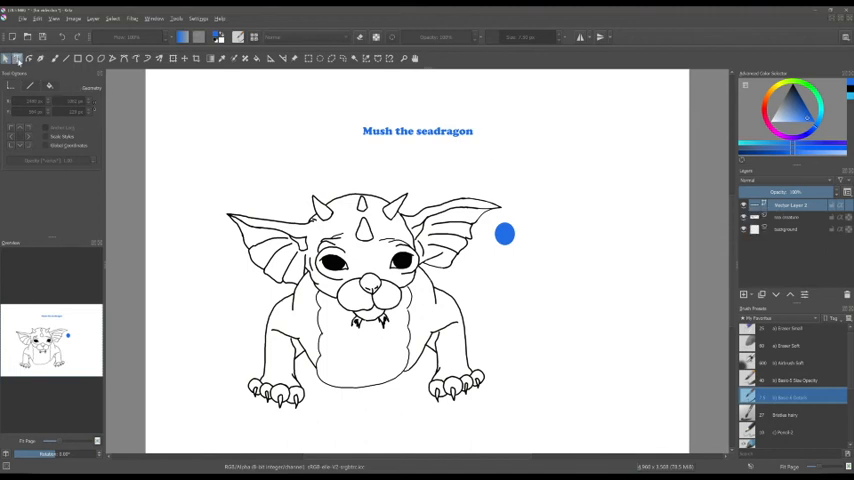
pyautogui.click(18, 60)
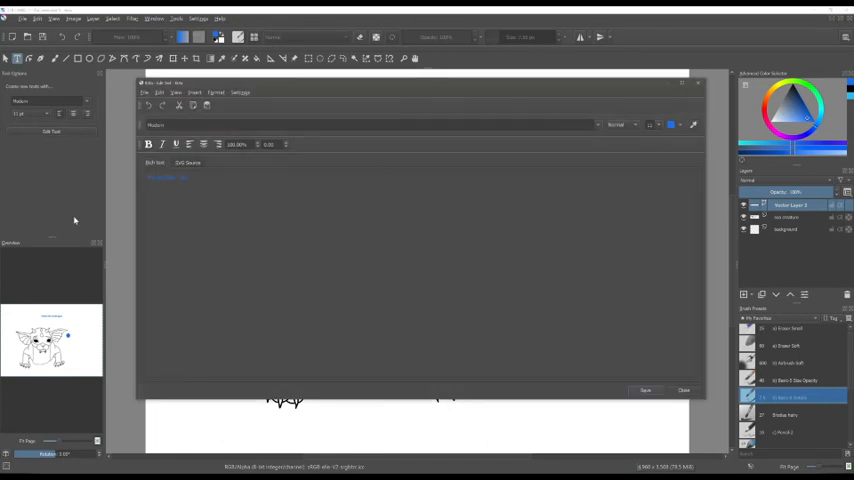
# Replace the placeholder with the title 'Hello to the'
pyautogui.doubleClick(166, 176)
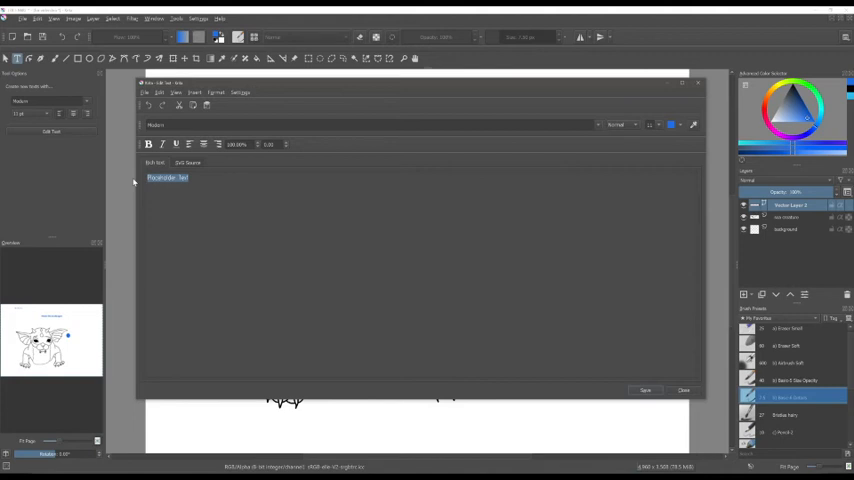
pyautogui.press('Delete')
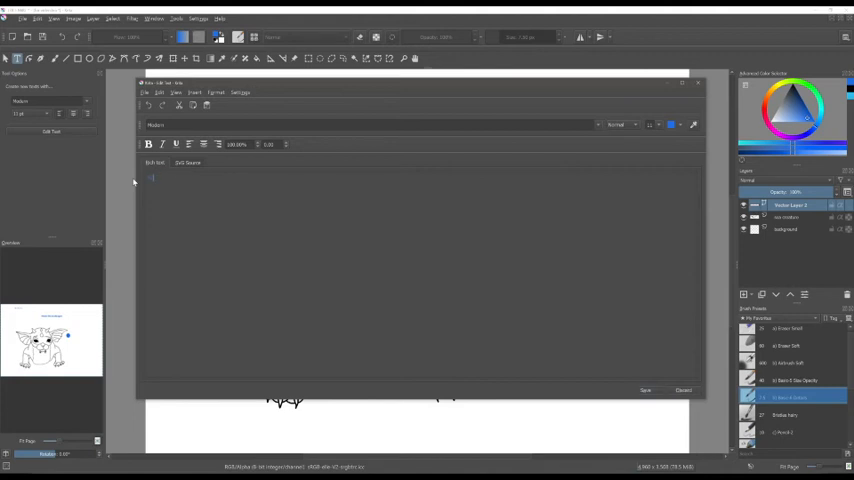
pyautogui.write('text')
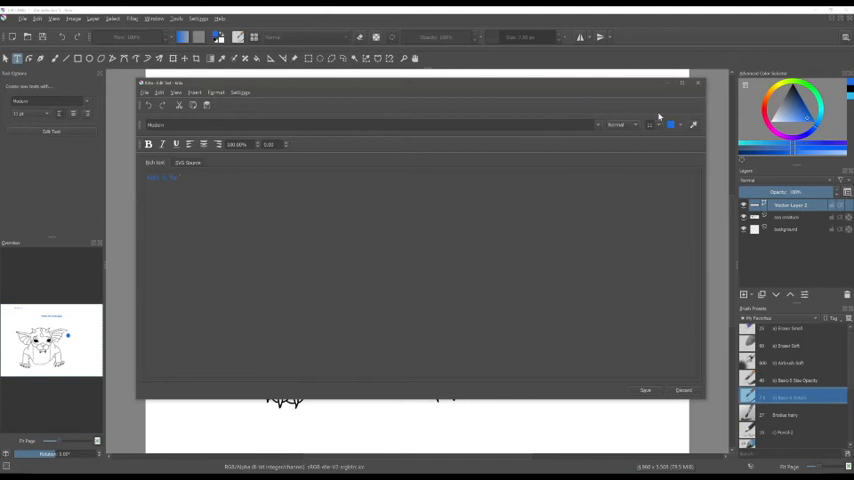
# Colour the title pale pink and save it to the canvas
pyautogui.click(672, 124)
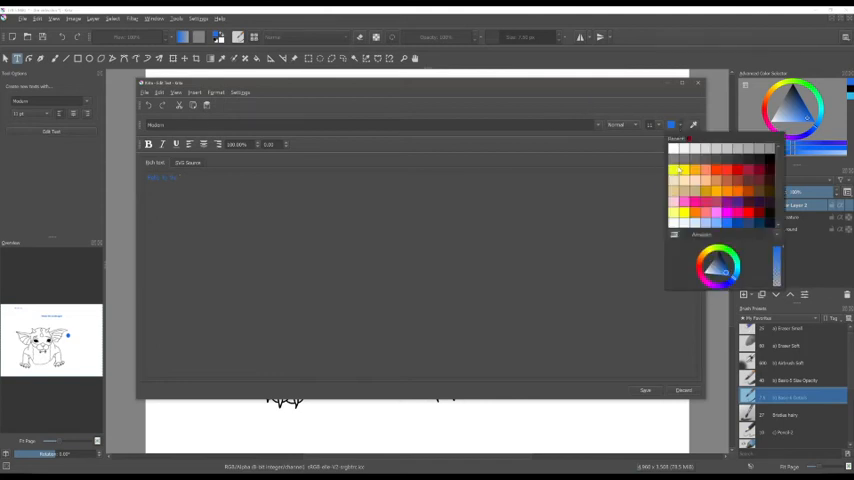
pyautogui.click(710, 260)
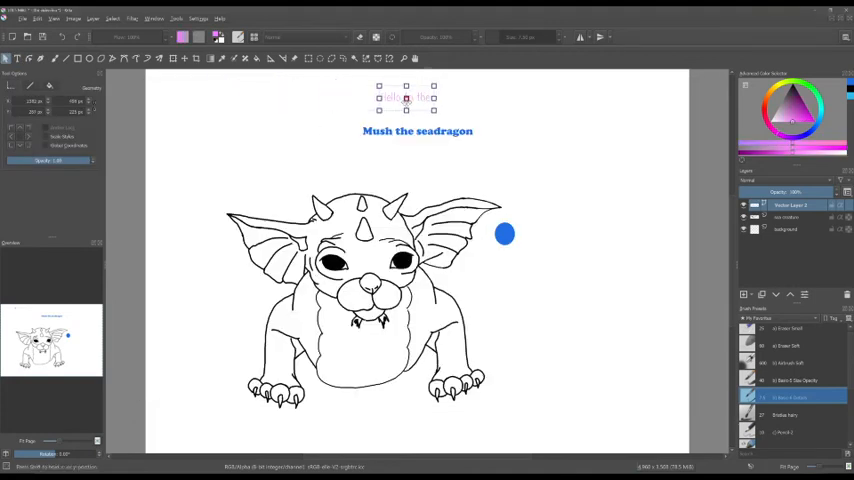
pyautogui.click(536, 168)
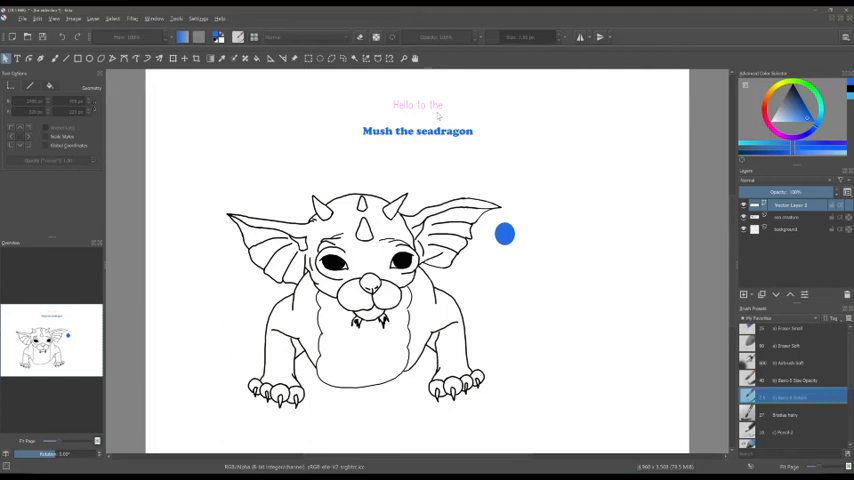
pyautogui.moveTo(652, 208)
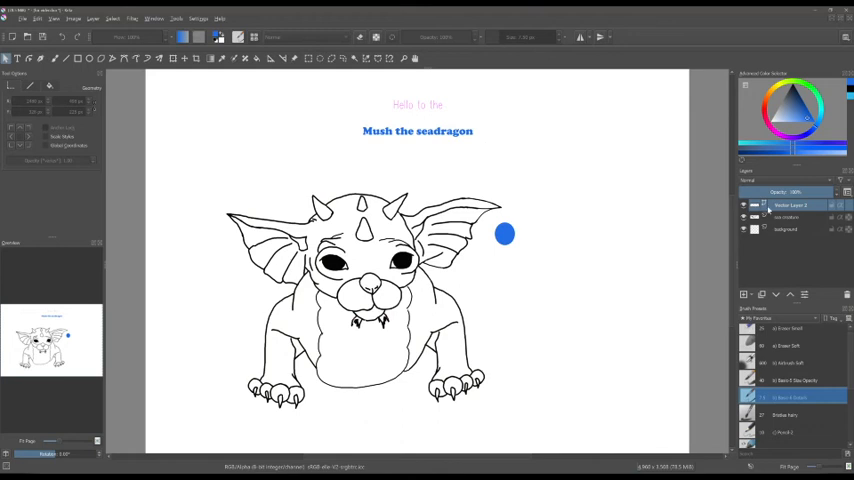
pyautogui.moveTo(500, 156)
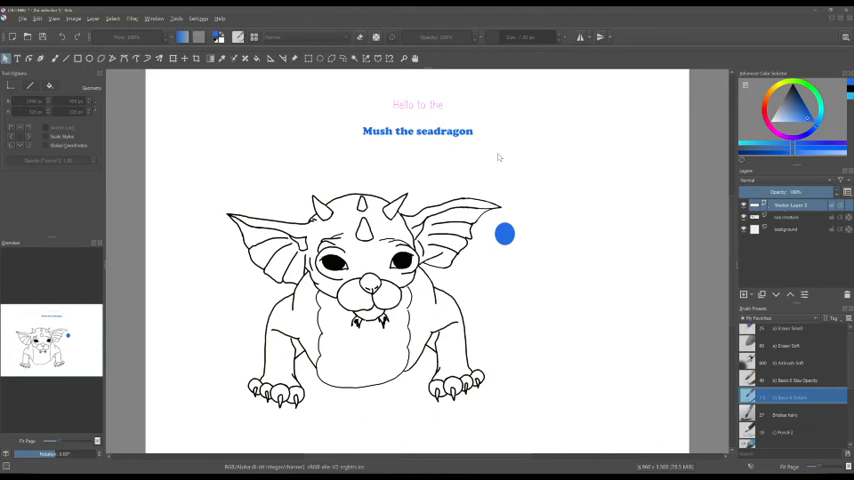
pyautogui.moveTo(352, 92)
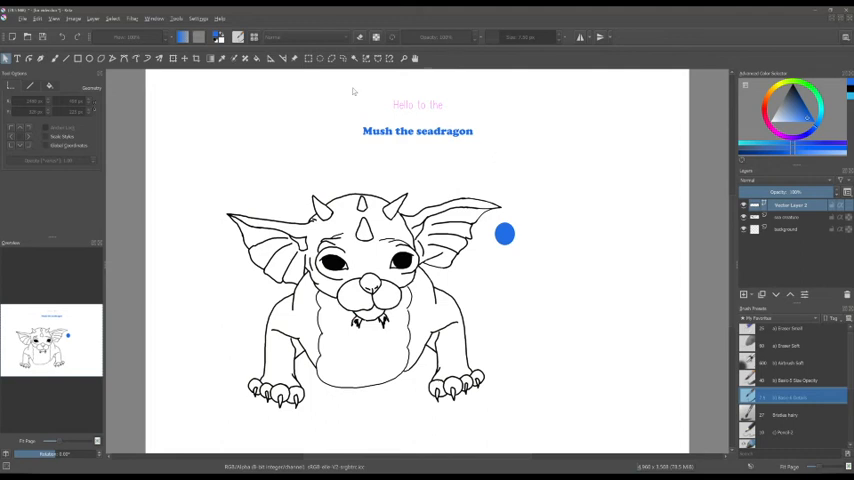
pyautogui.moveTo(460, 144)
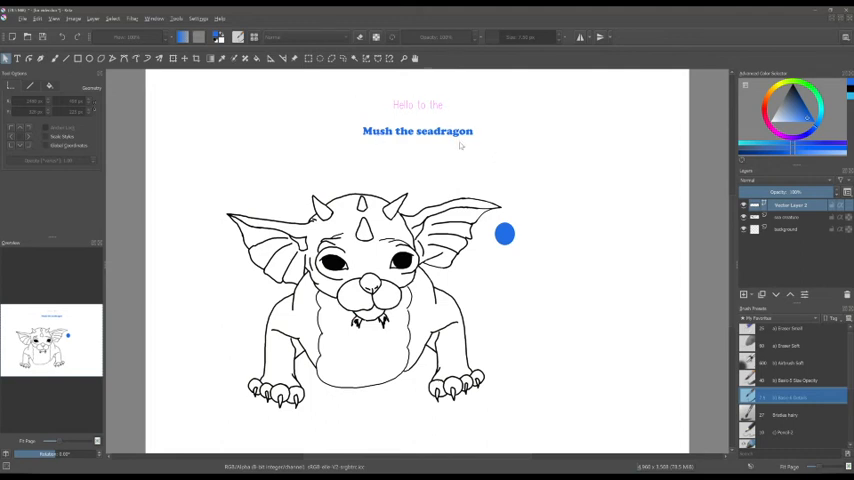
pyautogui.moveTo(492, 150)
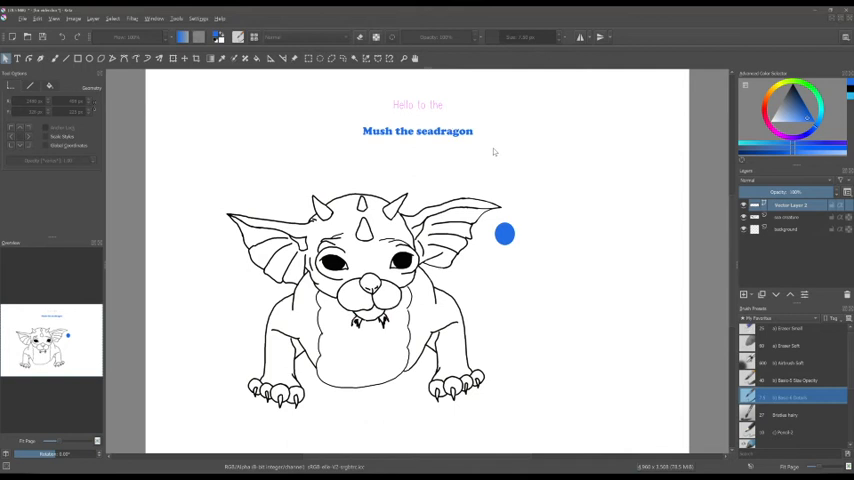
pyautogui.moveTo(408, 152)
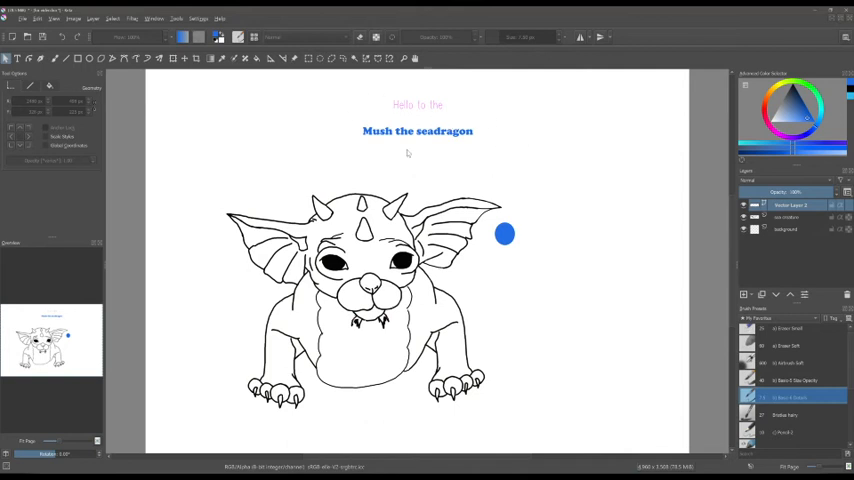
pyautogui.moveTo(202, 118)
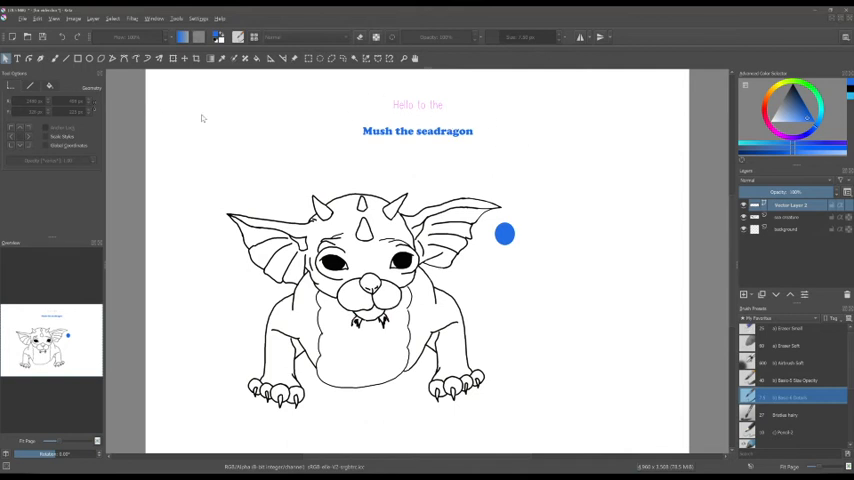
pyautogui.click(16, 58)
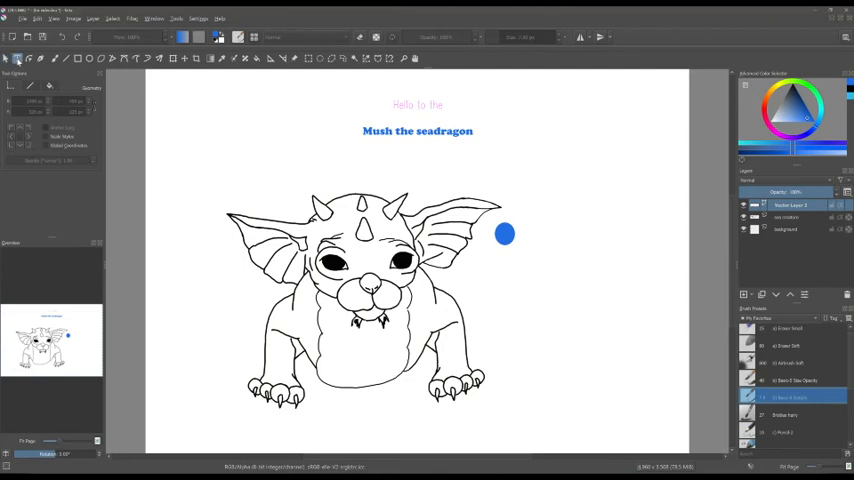
pyautogui.click(416, 104)
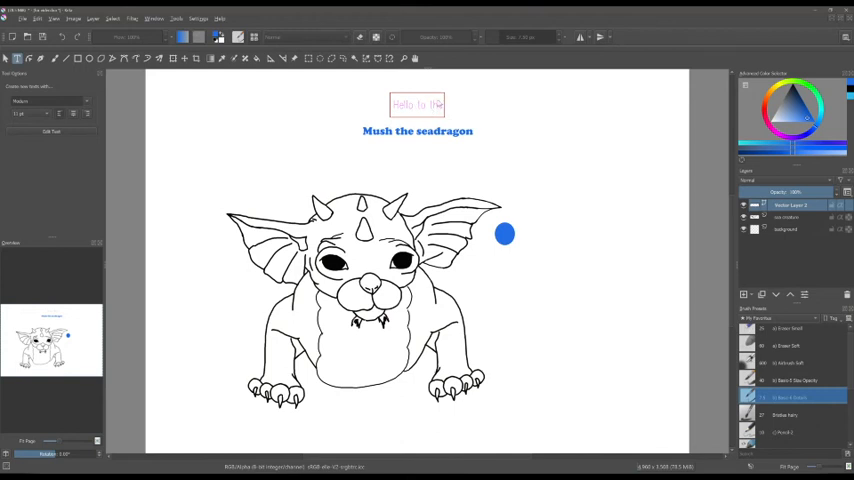
# Select the title text and reopen it in the text editor
pyautogui.click(416, 132)
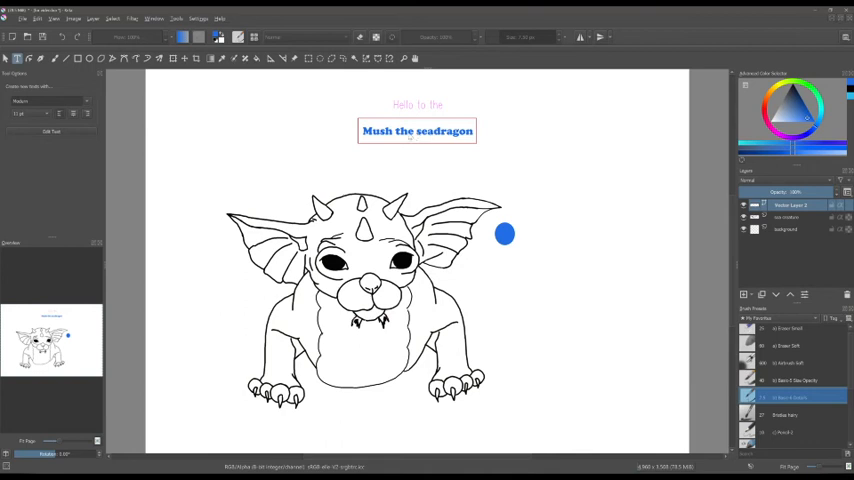
pyautogui.moveTo(98, 132)
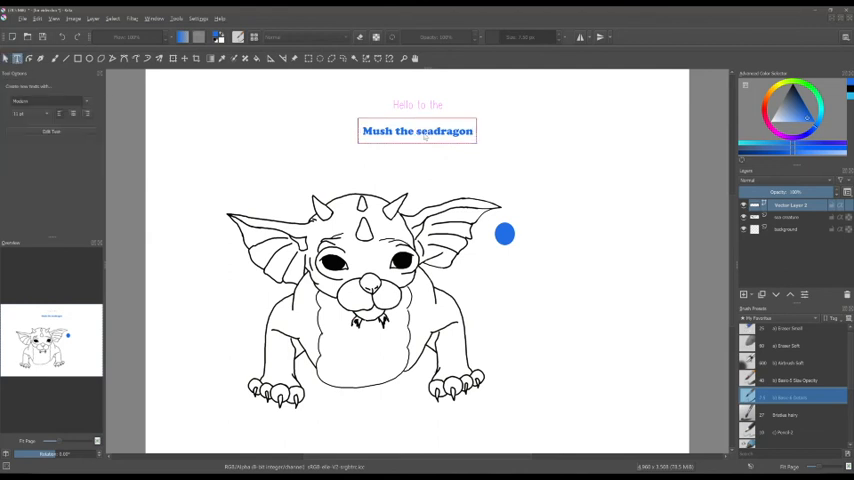
pyautogui.click(416, 104)
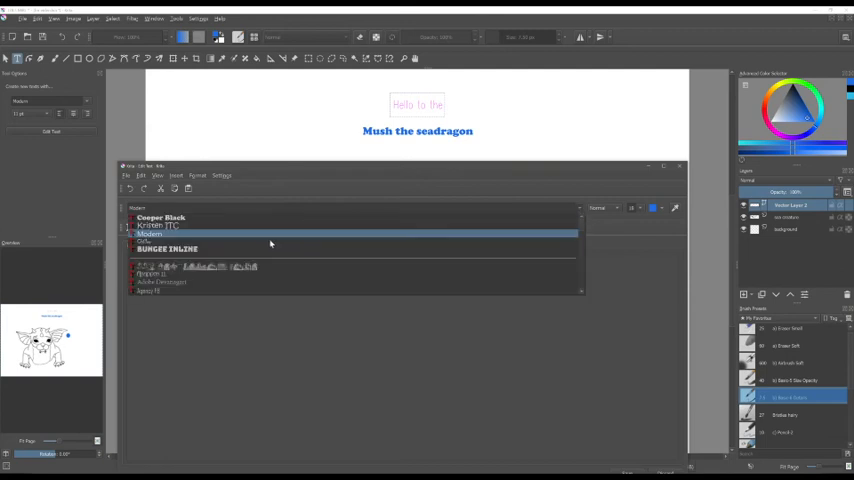
# Style the 'Hello to the' title in Cooper Black, larger and blue, and save it
pyautogui.click(160, 218)
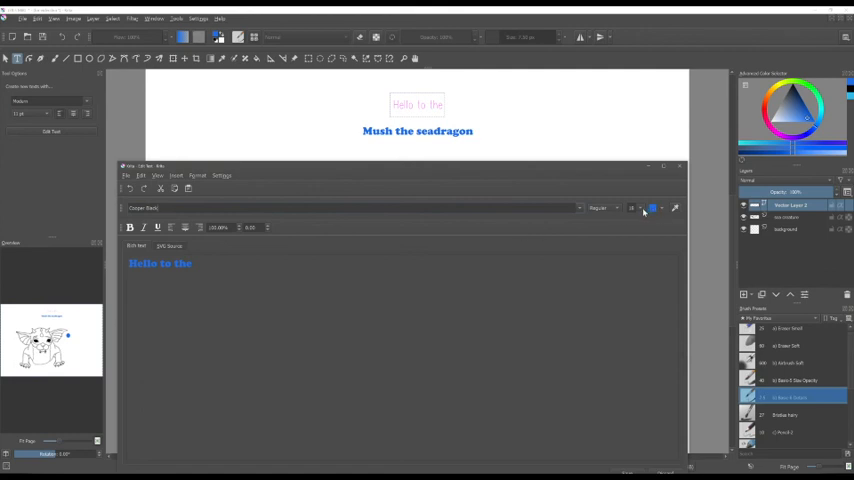
pyautogui.click(638, 208)
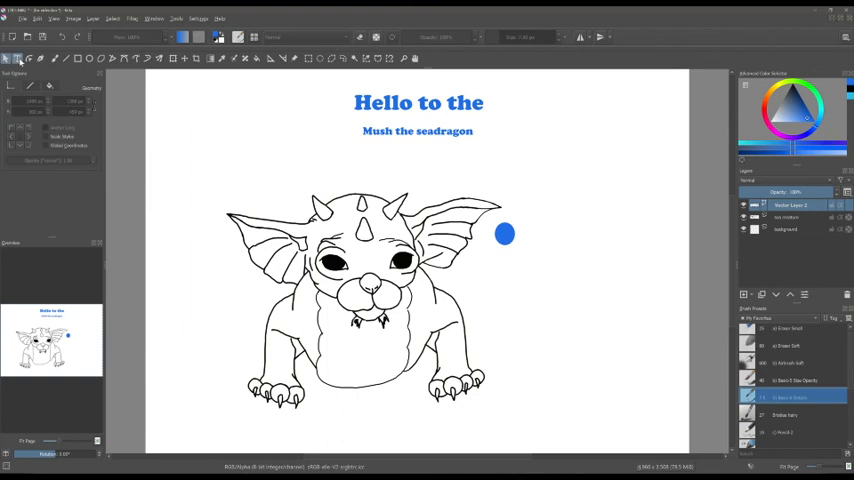
pyautogui.click(16, 58)
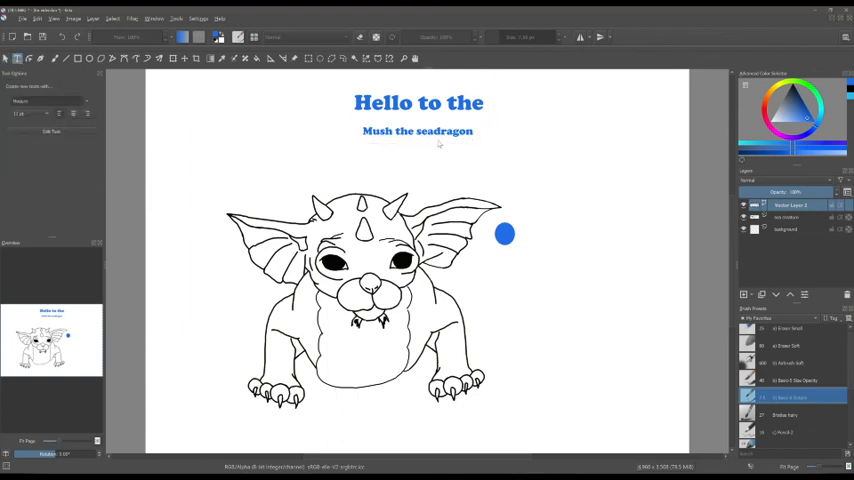
# Edit the subtitle to read 'Mush, the cute seadragon!' with matching font and colour, then save
pyautogui.click(416, 132)
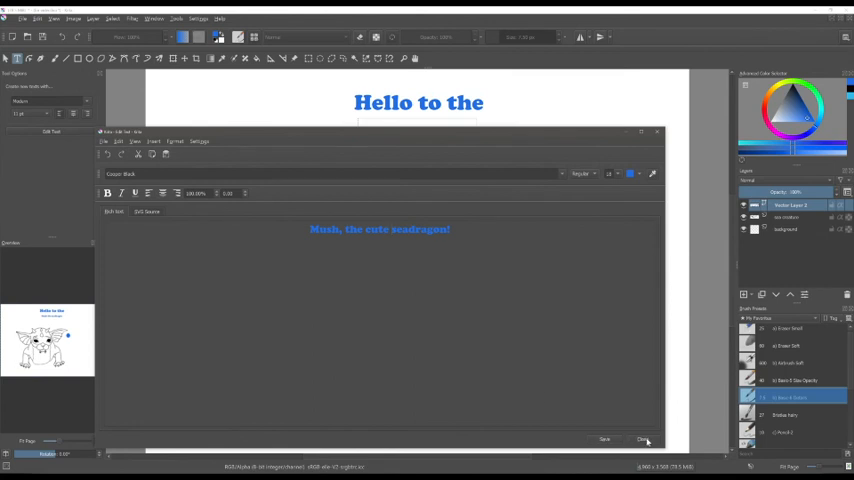
pyautogui.click(644, 440)
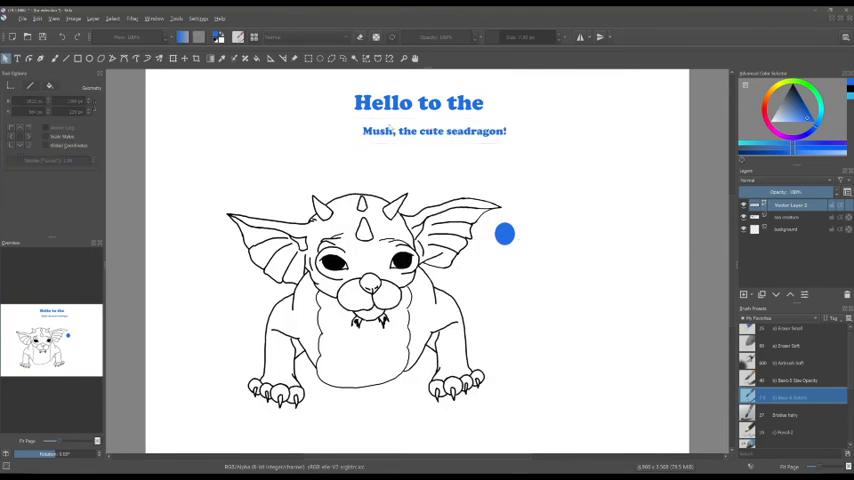
pyautogui.click(222, 58)
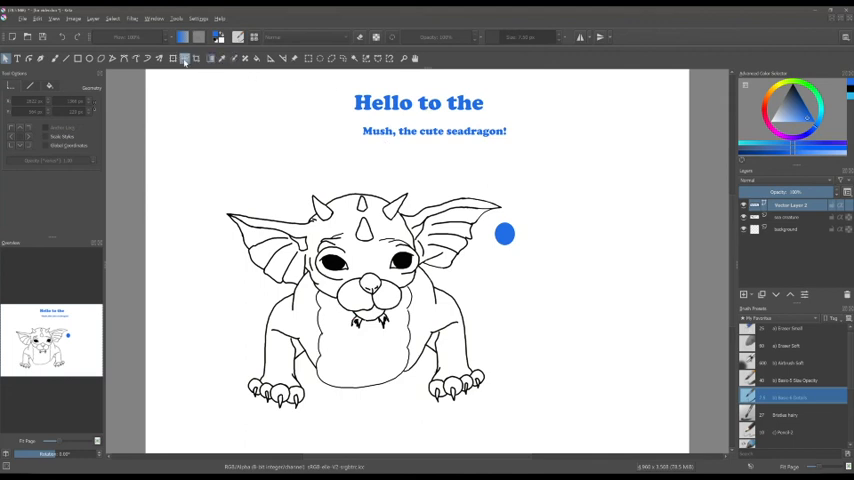
# Shift the layer contents toward the left of the page with the Move tool
pyautogui.click(184, 58)
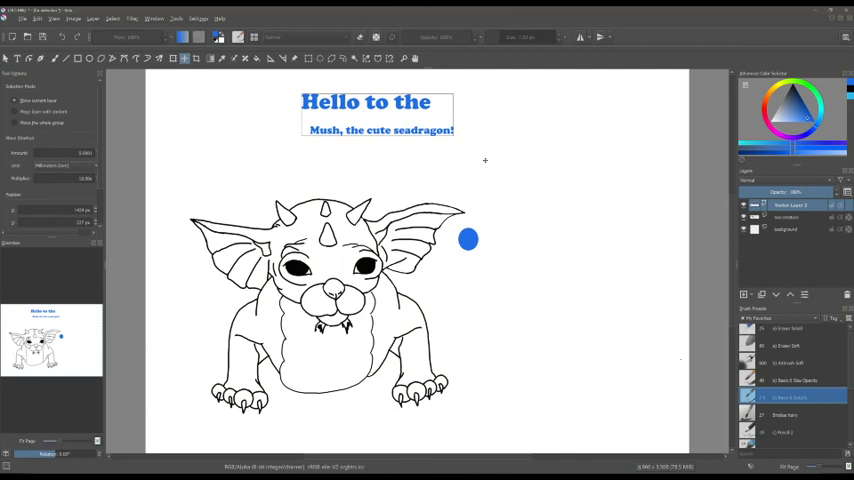
# Move the 'Hello to the' title to the centre near the top of the page
pyautogui.click(16, 58)
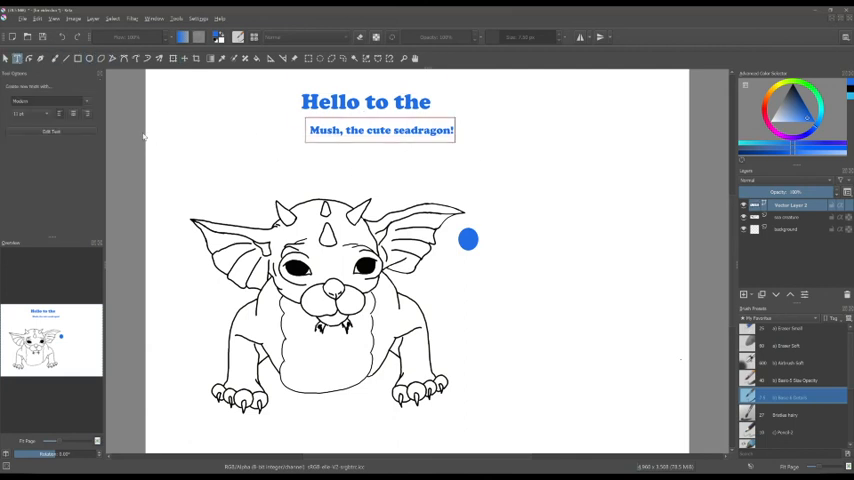
pyautogui.click(364, 100)
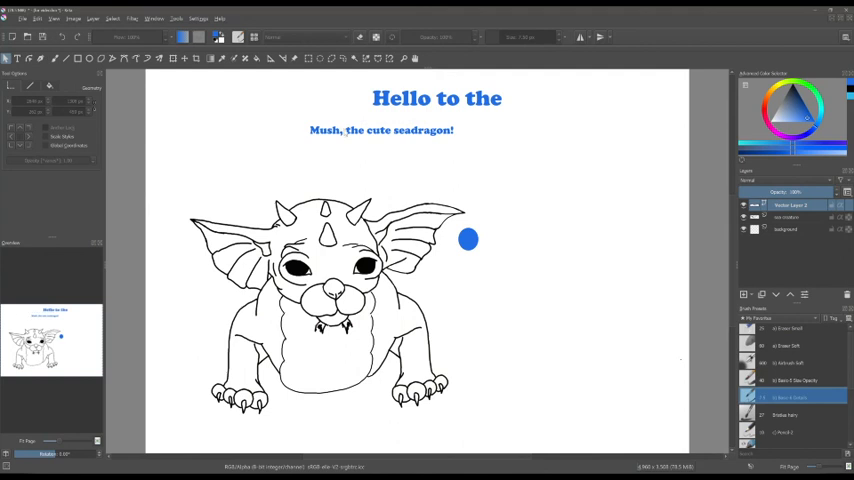
pyautogui.click(16, 60)
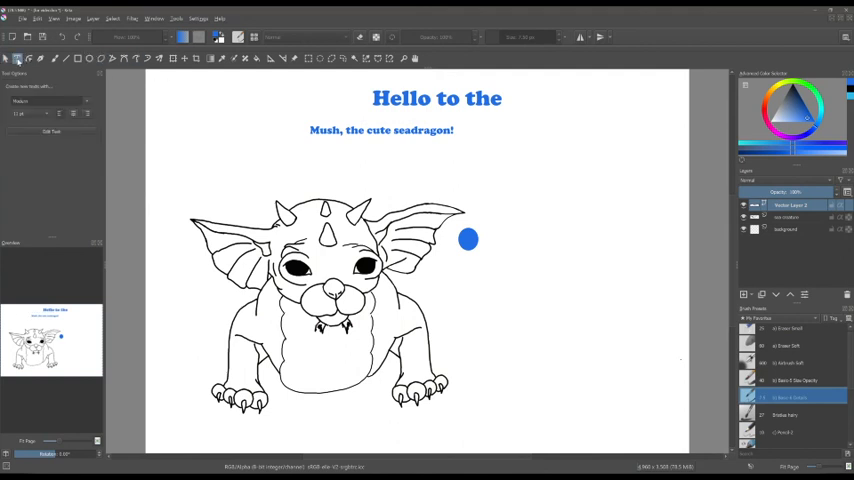
pyautogui.click(380, 130)
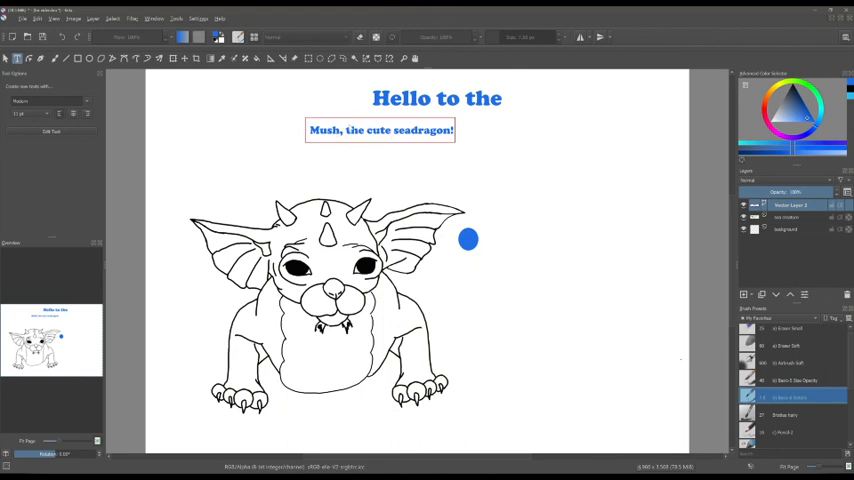
# Drag the 'Mush, the cute seadragon!' subtitle into place below the title
pyautogui.click(436, 98)
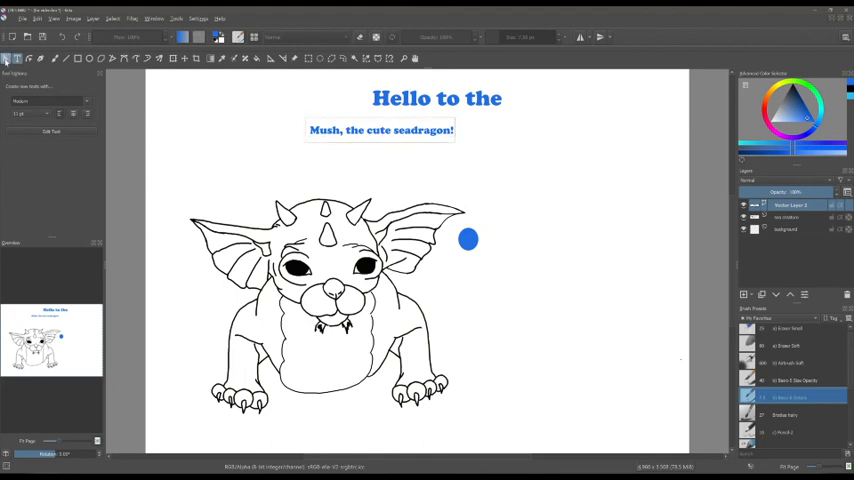
pyautogui.click(380, 128)
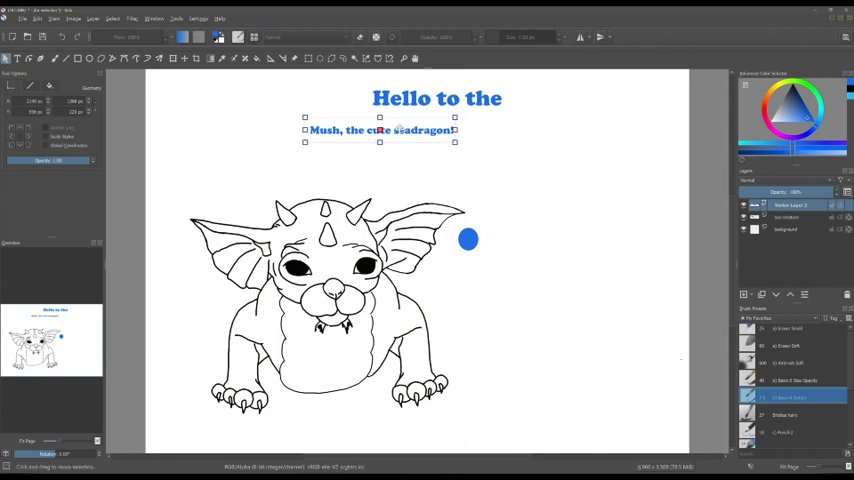
pyautogui.moveTo(380, 128); pyautogui.dragTo(336, 156)
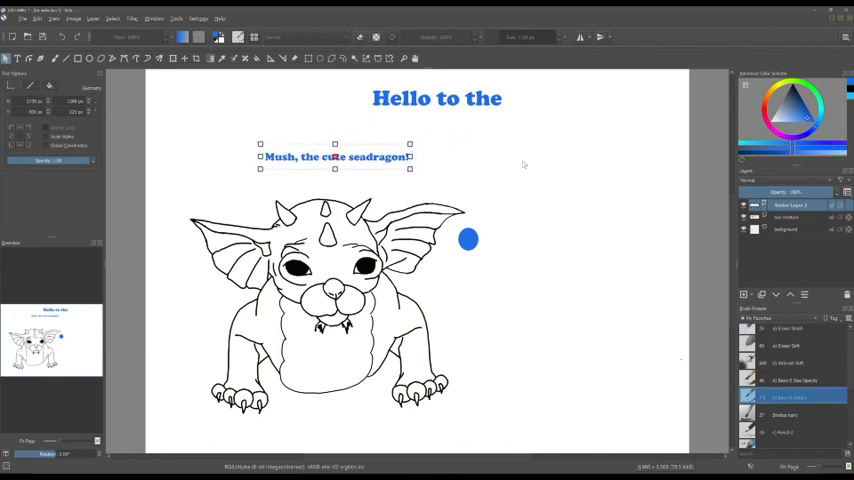